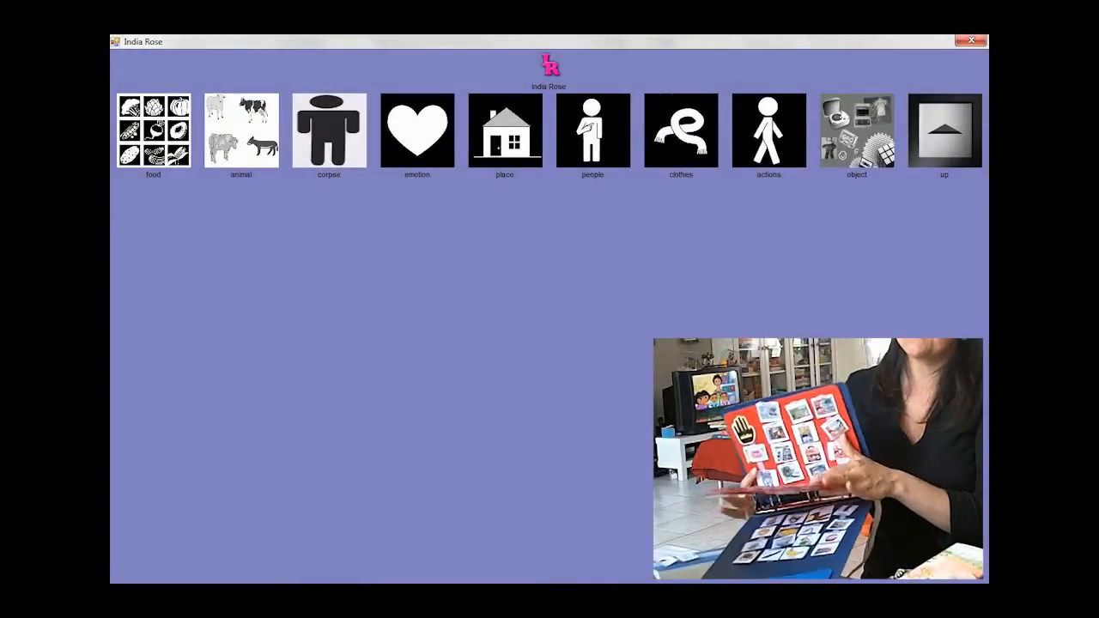
Step: Add the 'I want' pictogram to the sentence strip after browsing the object category
click(153, 131)
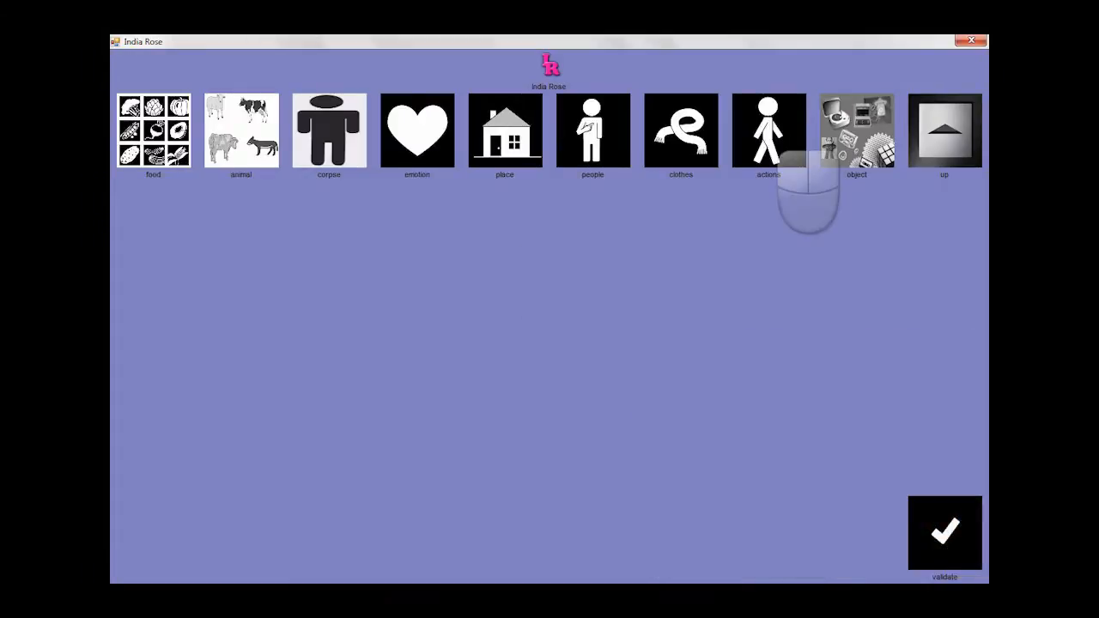
click(856, 131)
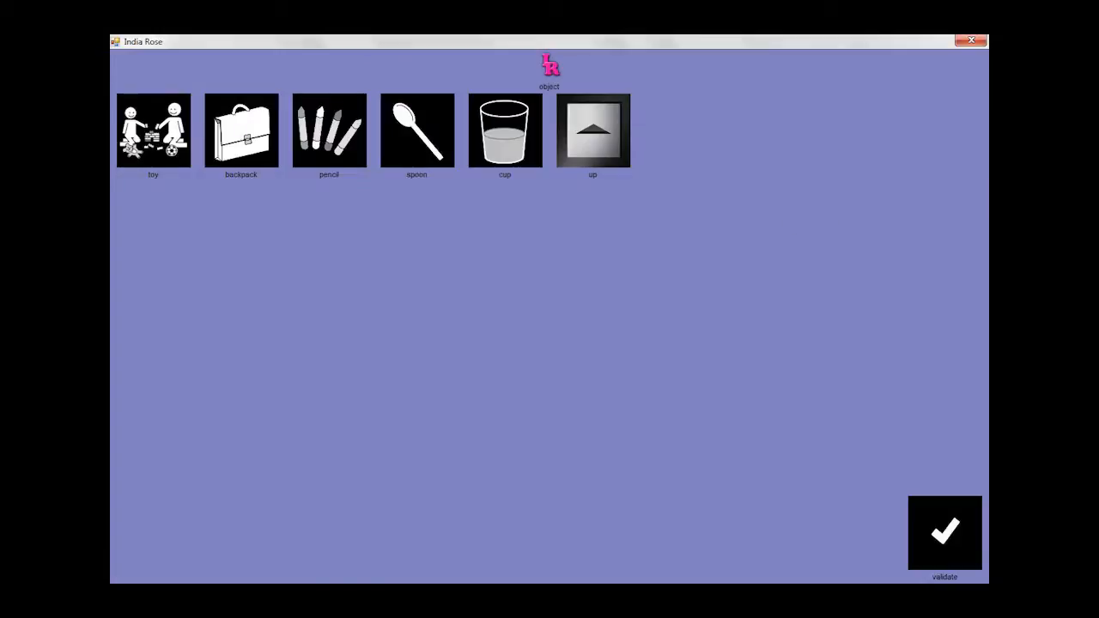
click(152, 130)
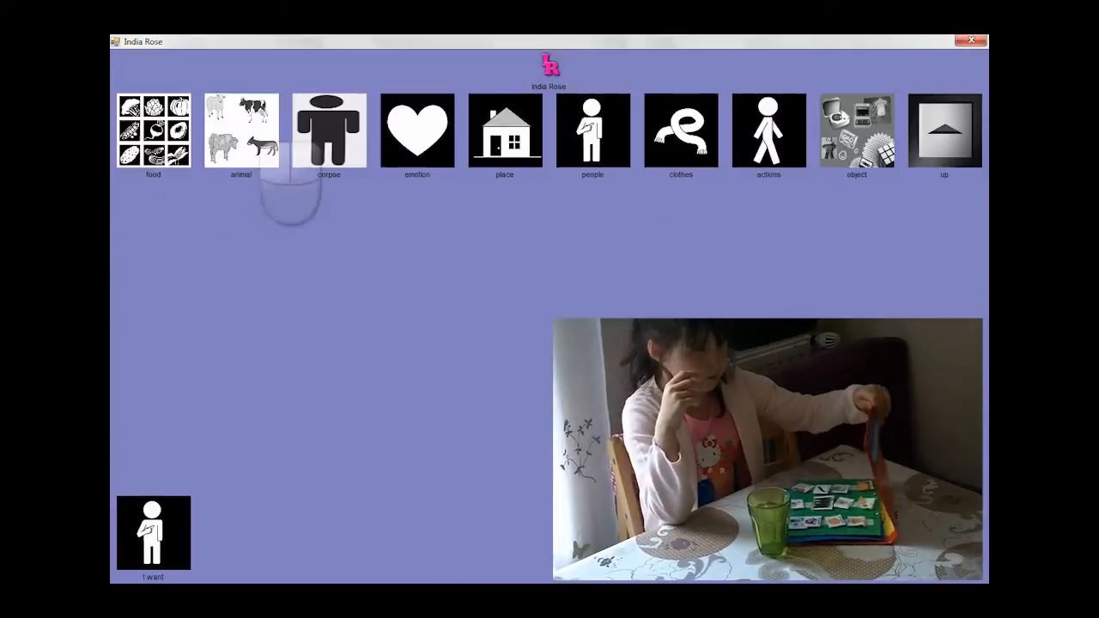
Step: Append 'to drink' to the sentence and move into the food pictograms for Coca Cola
click(769, 130)
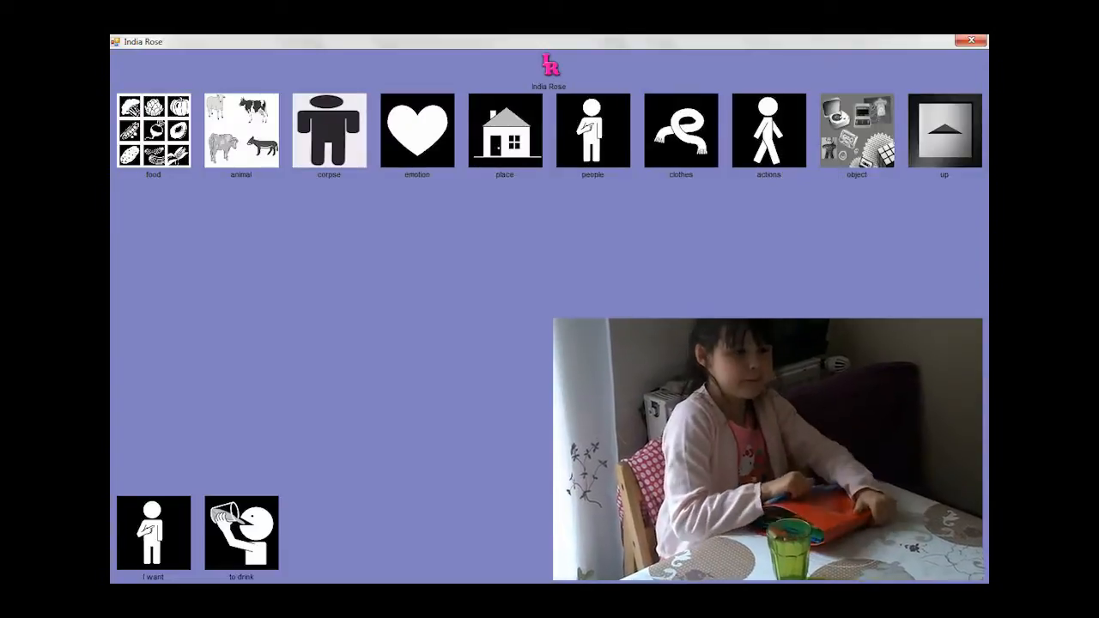
click(152, 130)
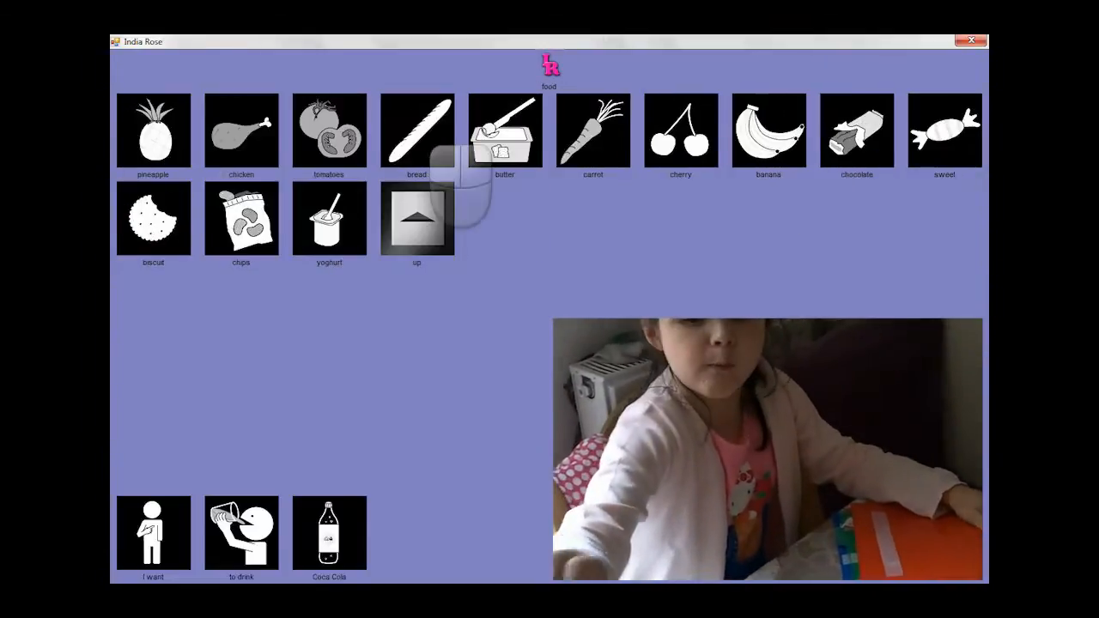